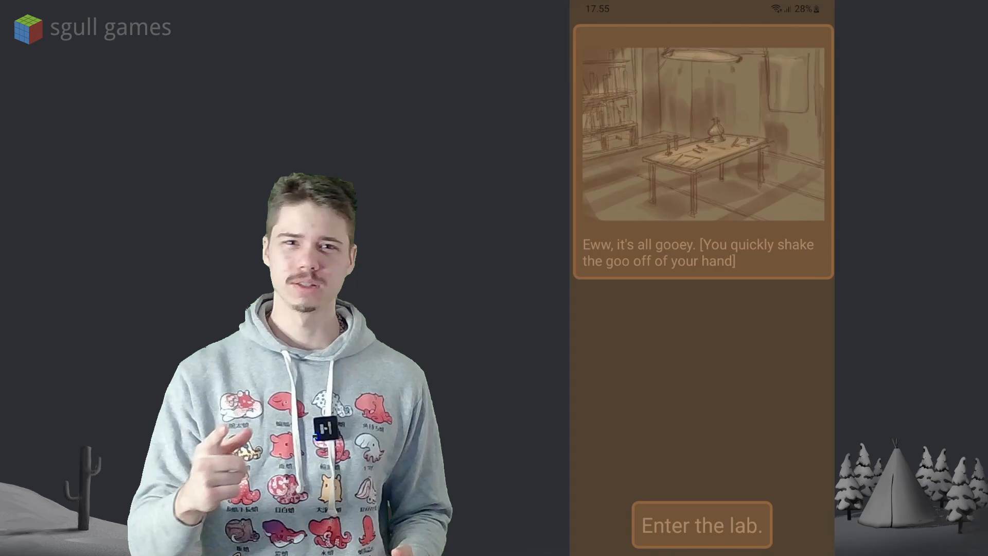
Step: Enter the lab, grab a soda in the hallway, accept the monster ending and leave the Endings screen
{"action": "left_click", "coordinate": [702, 525]}
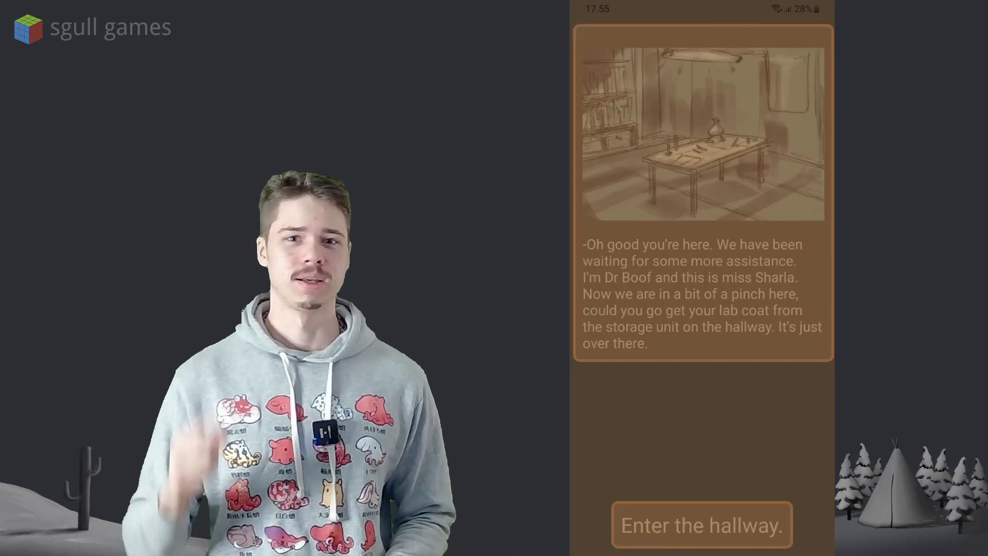
{"action": "left_click", "coordinate": [701, 525]}
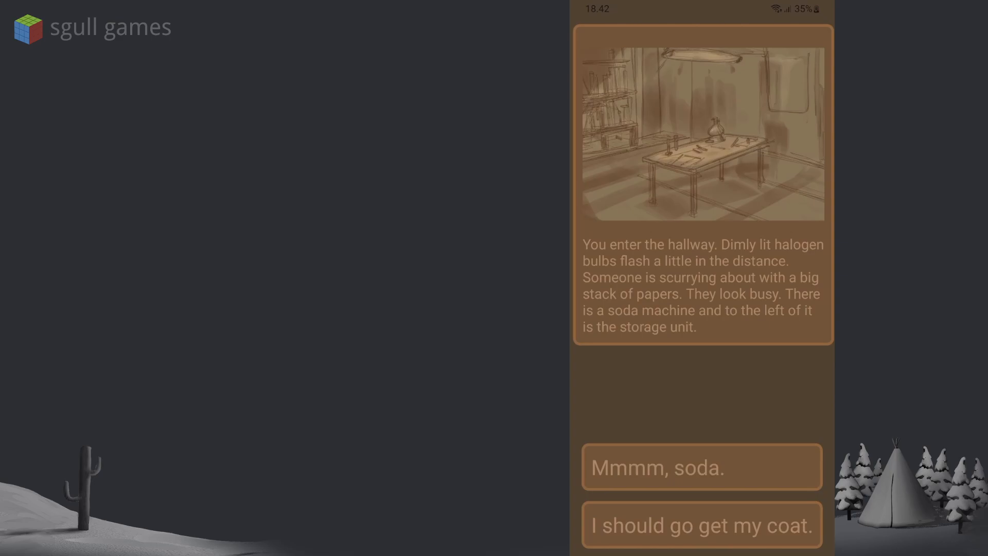
{"action": "left_click", "coordinate": [702, 467]}
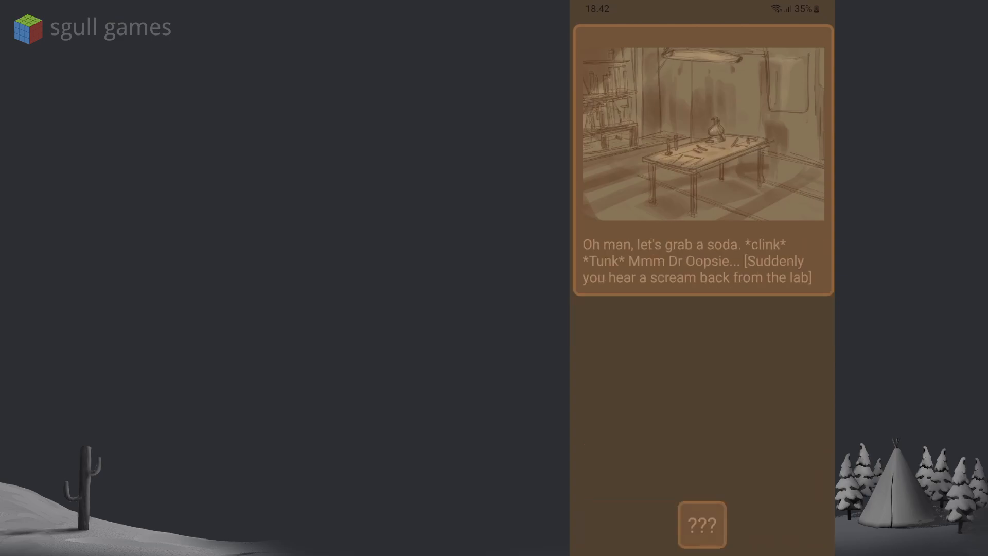
{"action": "left_click", "coordinate": [702, 525]}
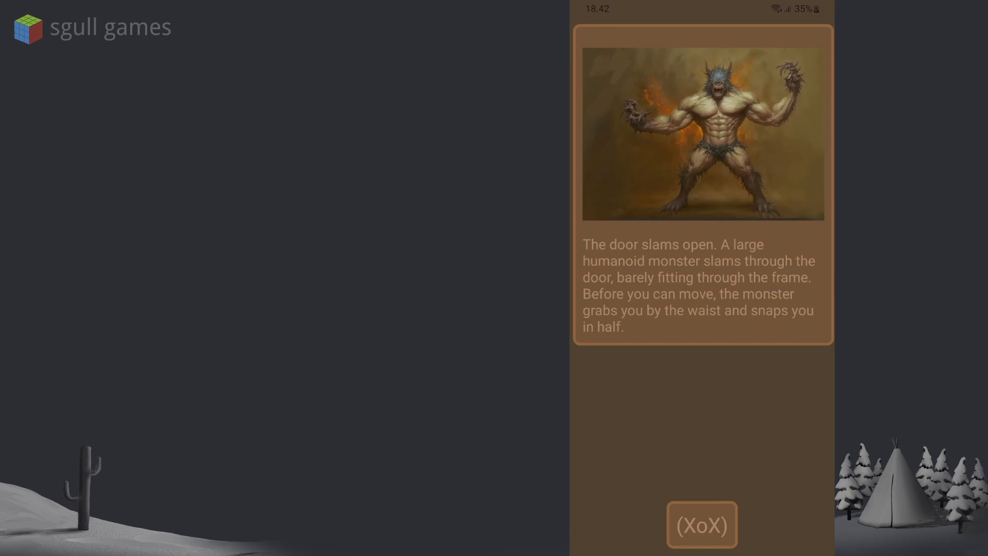
{"action": "left_click", "coordinate": [701, 525]}
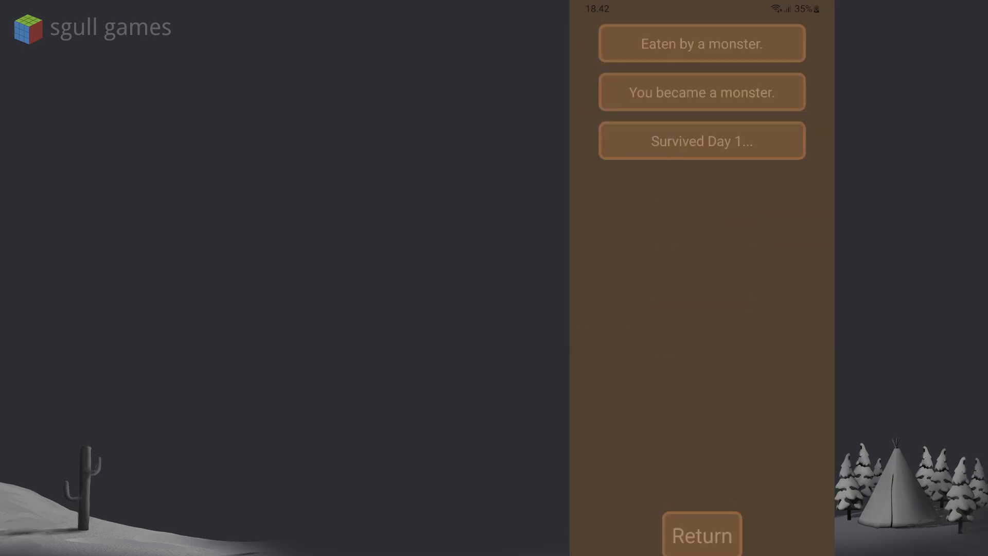
{"action": "left_click", "coordinate": [702, 534]}
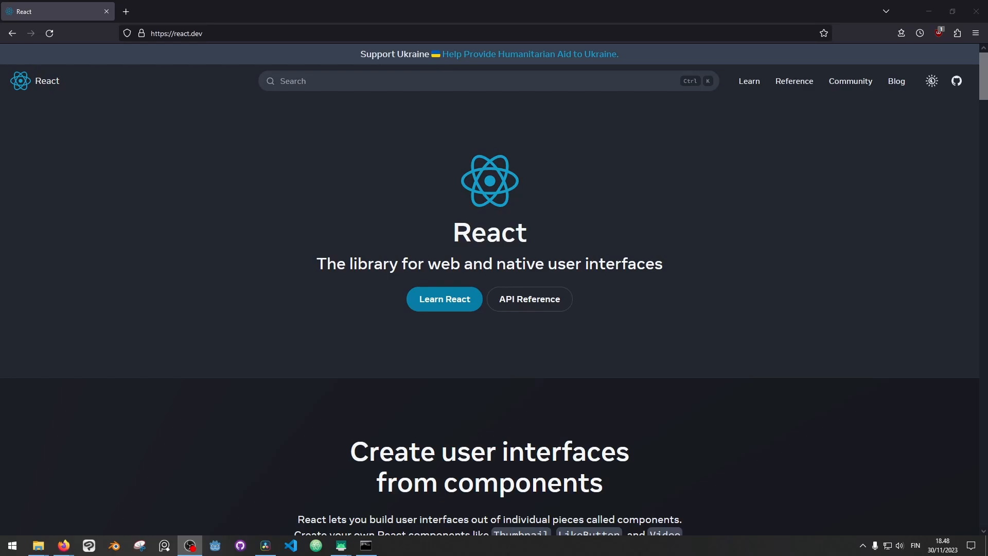
Step: Scroll the react.dev homepage through its 'interfaces from components' and 'components with code' sections
{"action": "scroll", "scroll_direction": "down", "scroll_amount": 3}
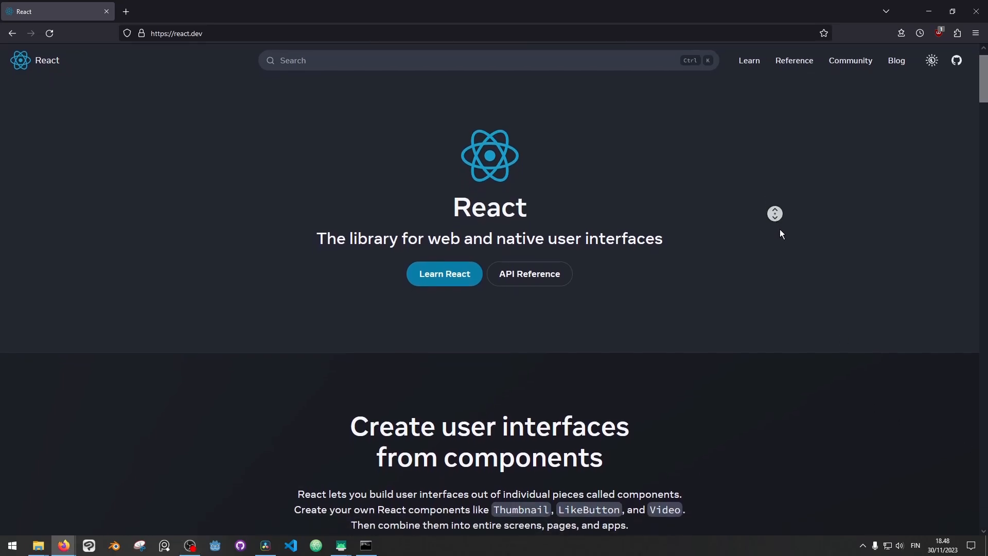
{"action": "scroll", "scroll_direction": "down", "scroll_amount": 3}
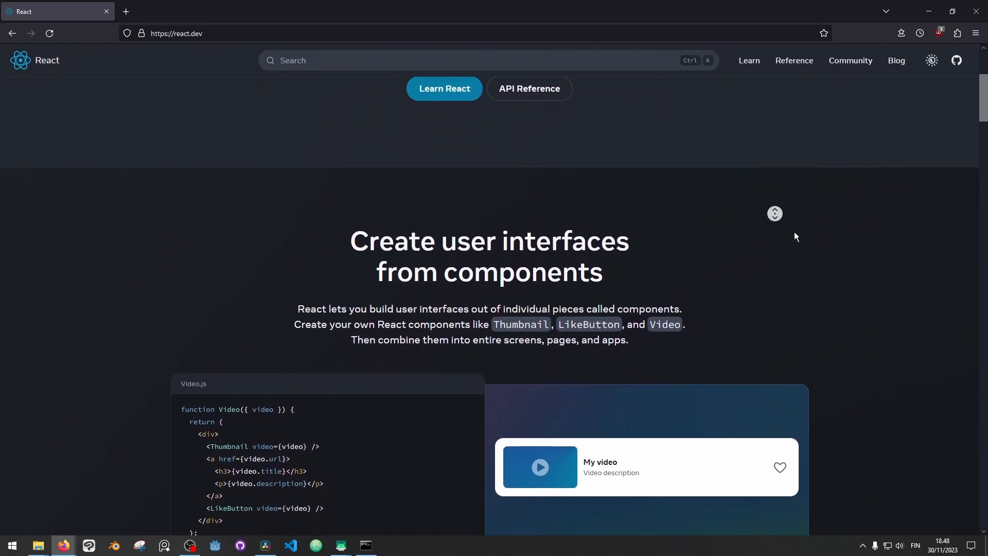
{"action": "scroll", "scroll_direction": "down", "scroll_amount": 3}
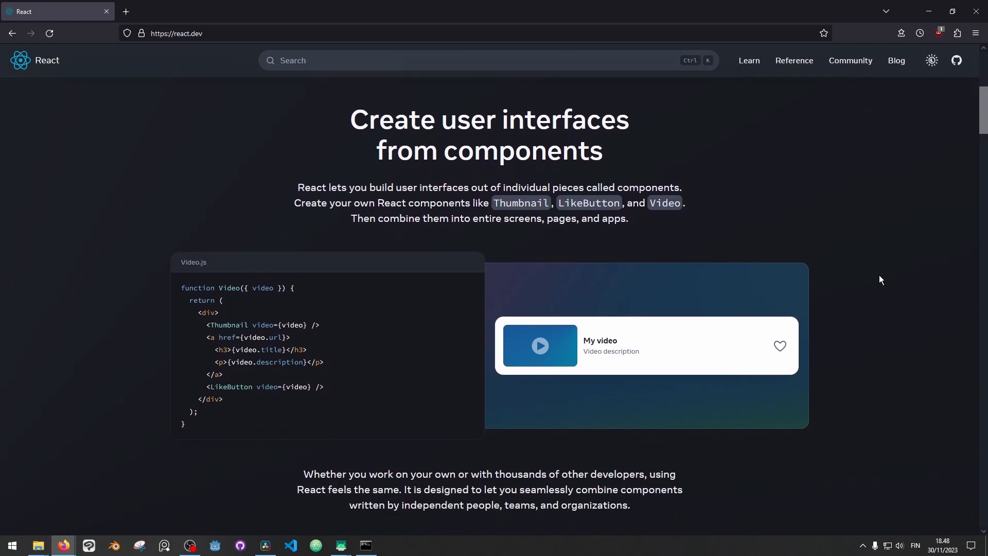
{"action": "scroll", "scroll_direction": "down", "scroll_amount": 3}
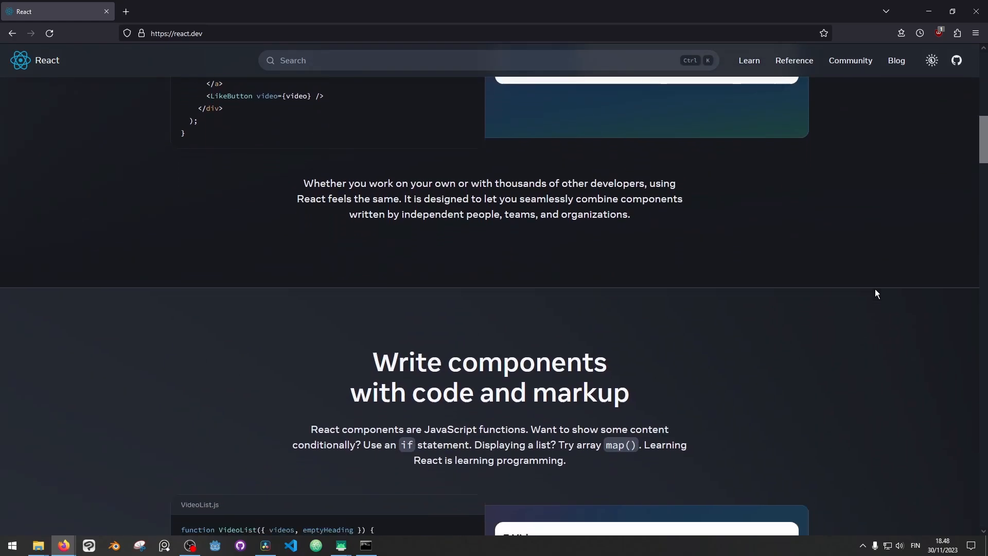
{"action": "scroll", "scroll_direction": "down", "scroll_amount": 3}
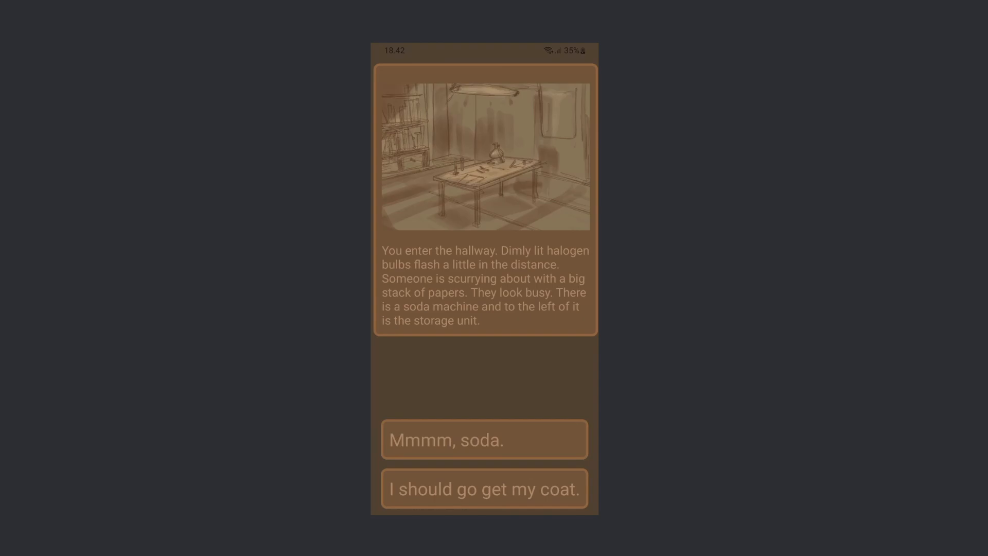
Step: Take the 'Mmmm, soda.' choice and continue past the scream from the lab
{"action": "left_click", "coordinate": [484, 439]}
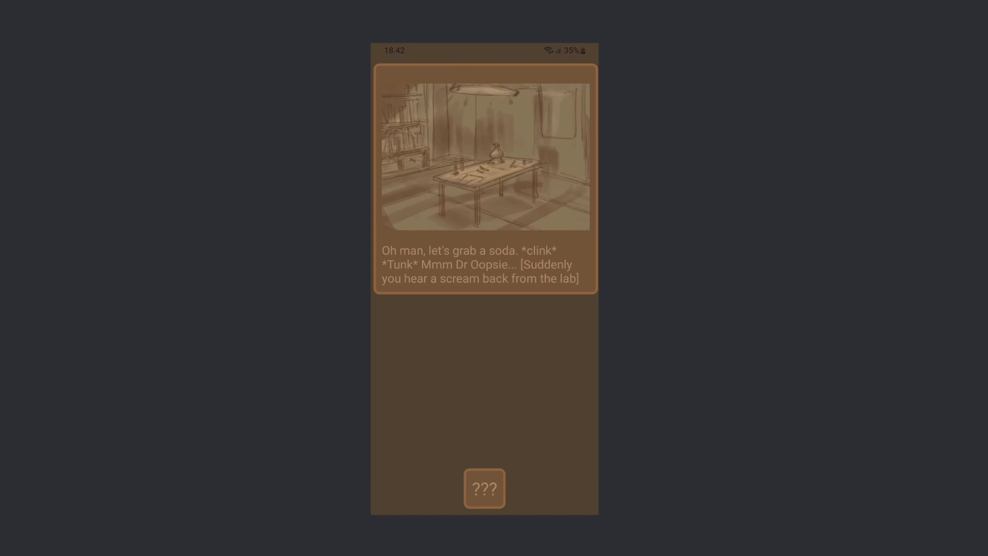
{"action": "left_click", "coordinate": [484, 488]}
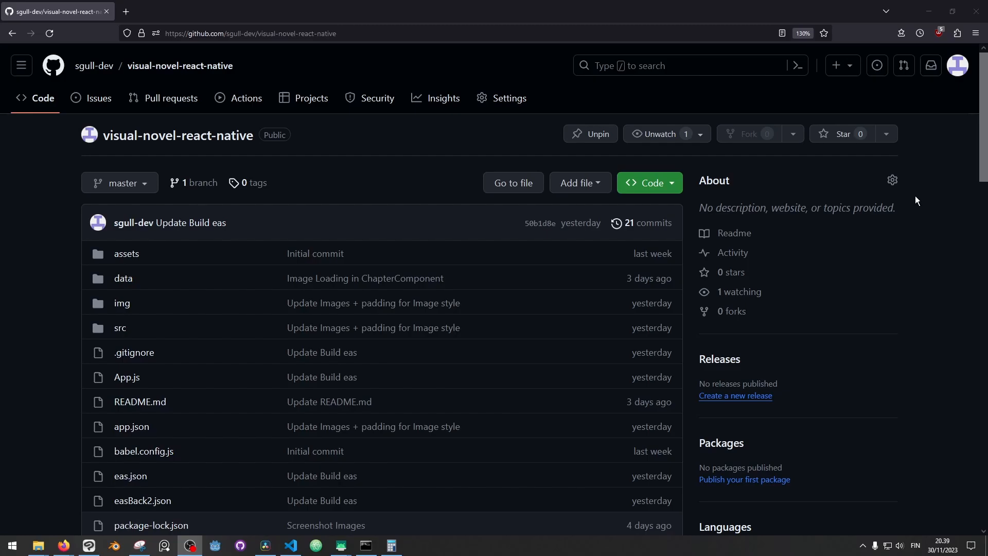
Step: Read the README's screenshots, JSON story format and features down to the Install heading, selecting 'Install'
{"action": "scroll", "scroll_direction": "down", "scroll_amount": 3}
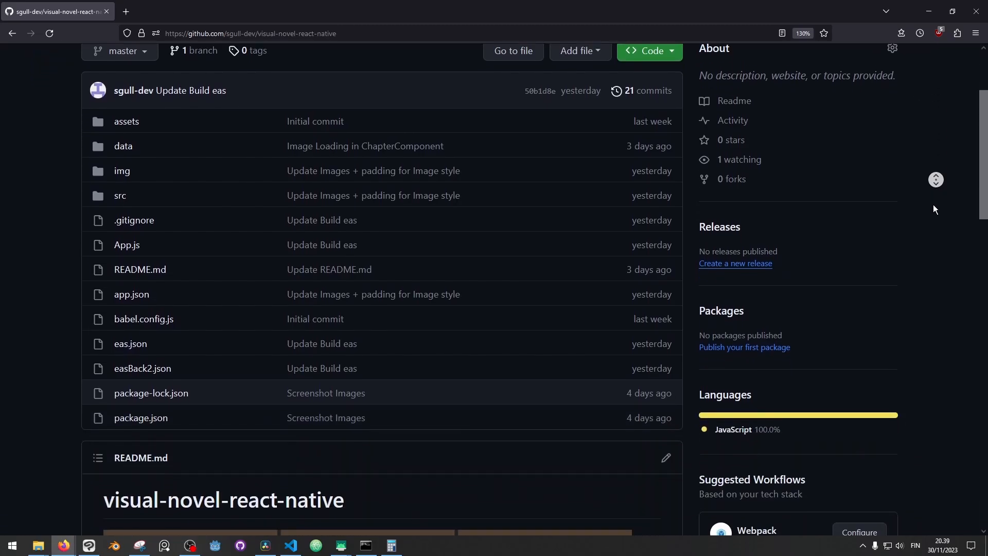
{"action": "scroll", "scroll_direction": "down", "scroll_amount": 3}
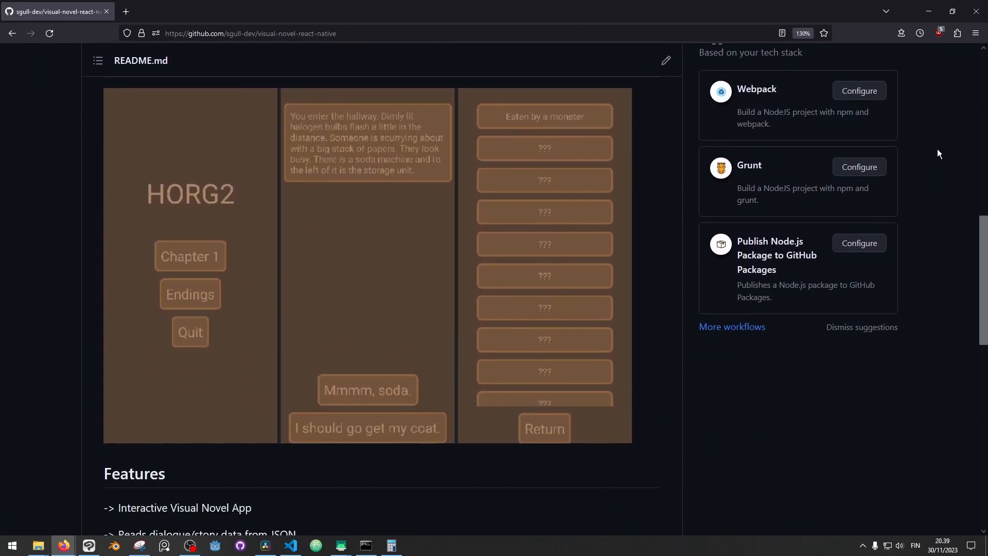
{"action": "scroll", "scroll_direction": "down", "scroll_amount": 3}
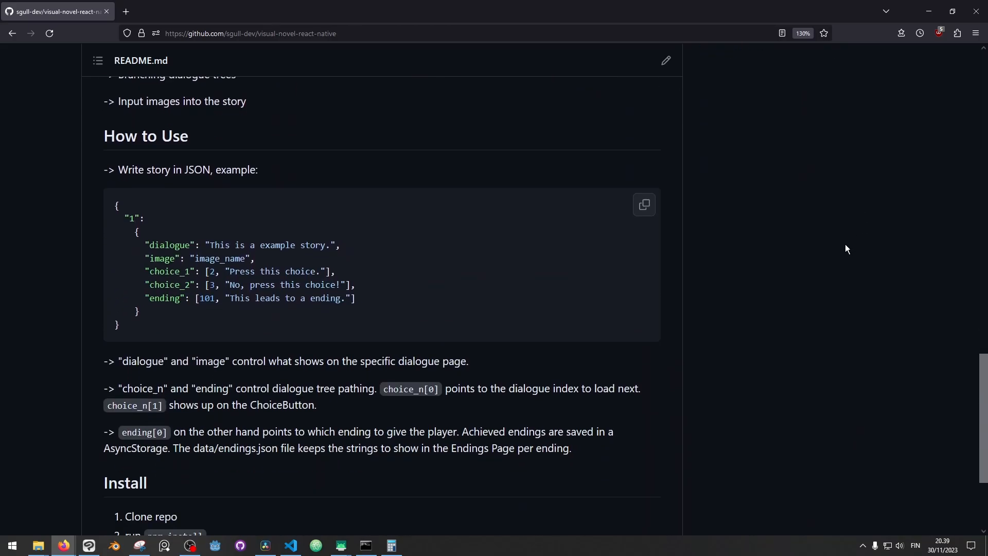
{"action": "scroll", "scroll_direction": "down", "scroll_amount": 3}
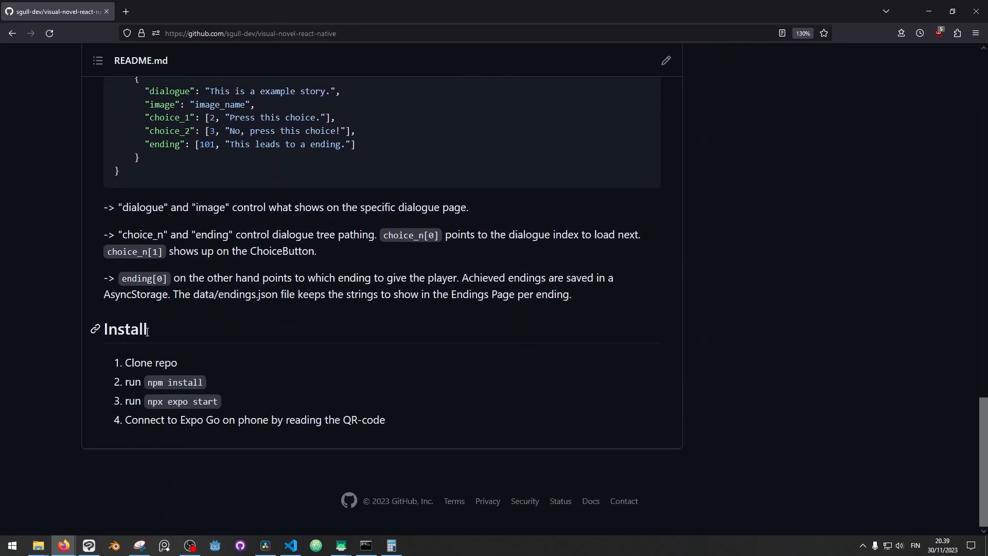
{"action": "double_click", "coordinate": [126, 329]}
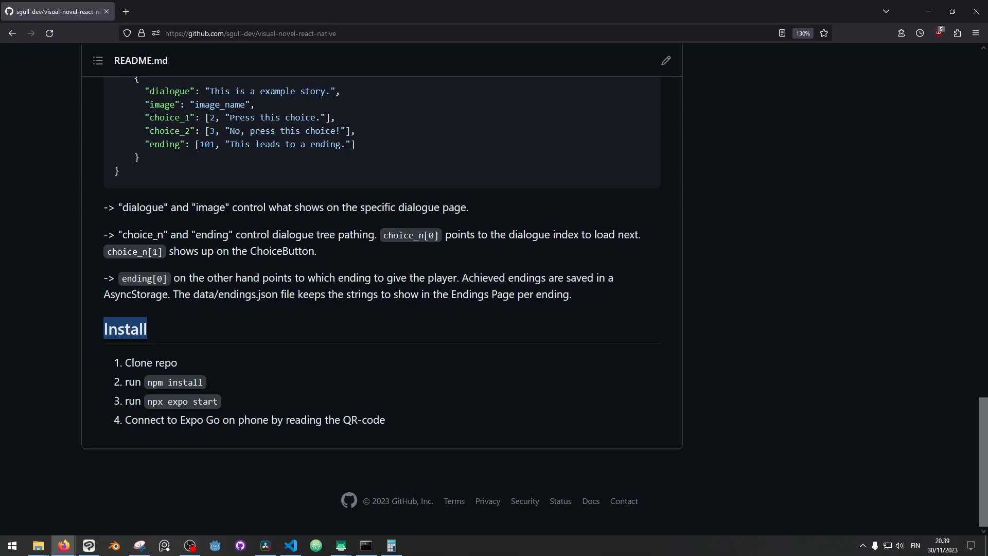